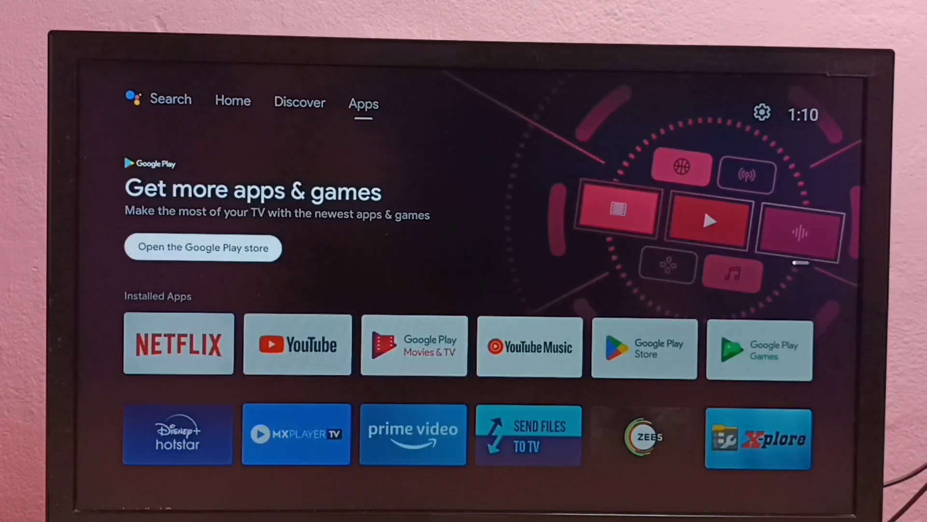
# - Open the TV's Settings from the home screen and go to Device Preferences
pyautogui.scroll(-3)
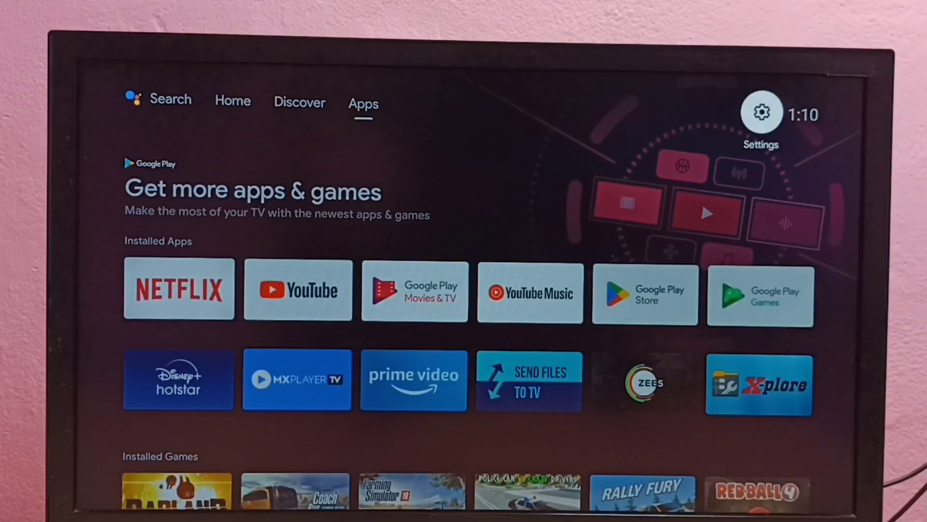
pyautogui.click(761, 113)
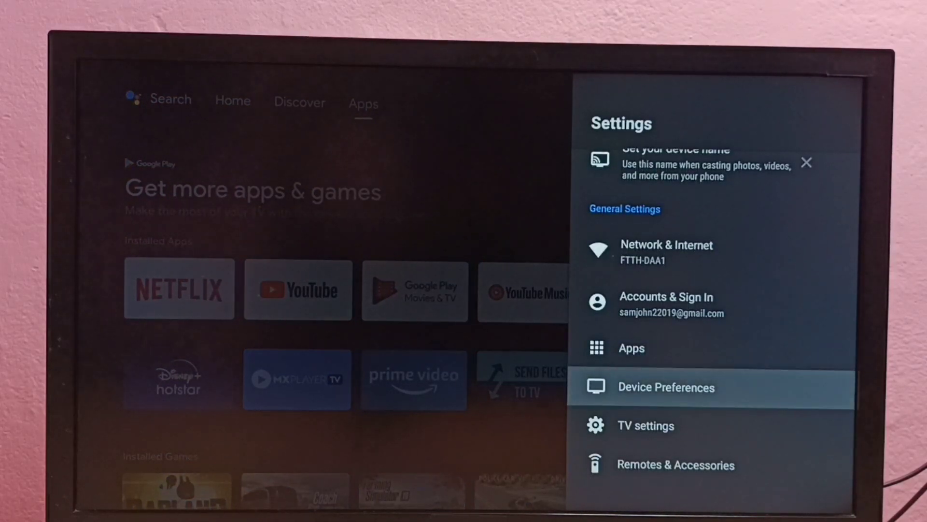
pyautogui.click(666, 386)
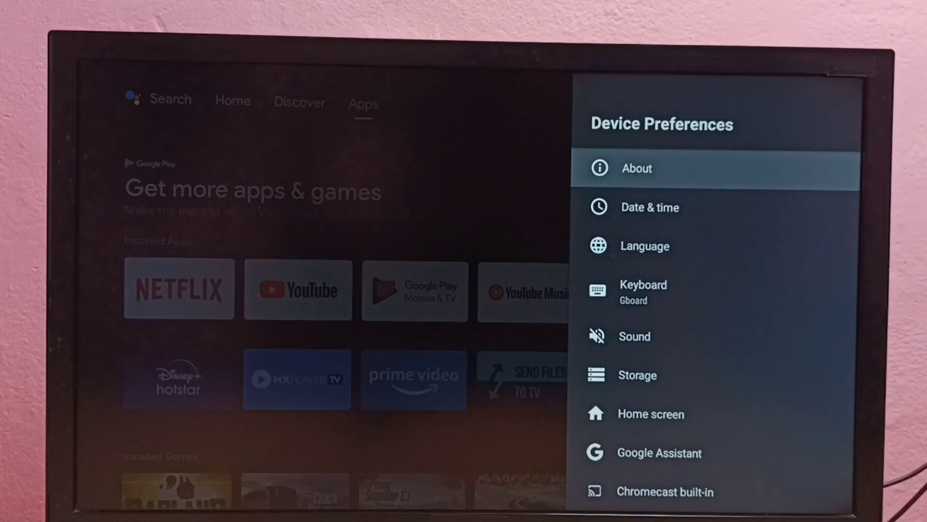
# - Unlock developer mode via the Build entry in About, then return to Device Preferences
pyautogui.click(637, 168)
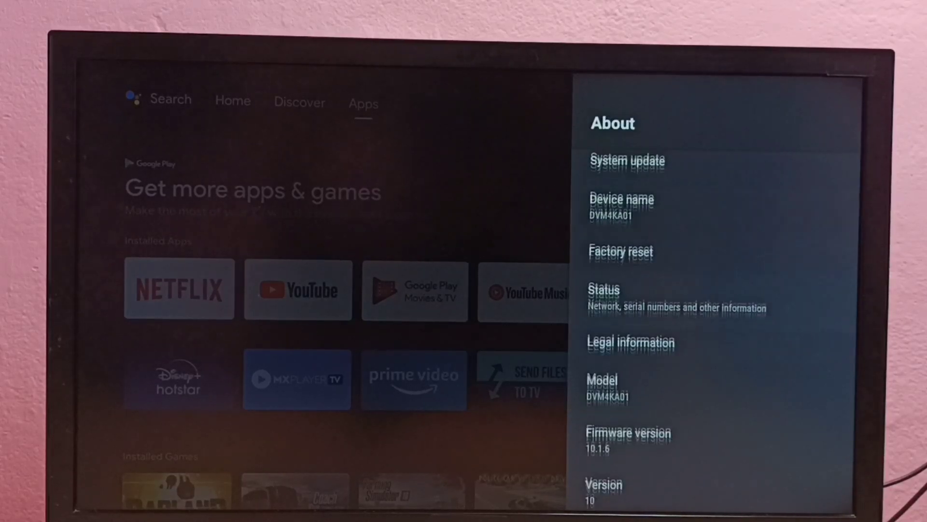
pyautogui.scroll(-3)
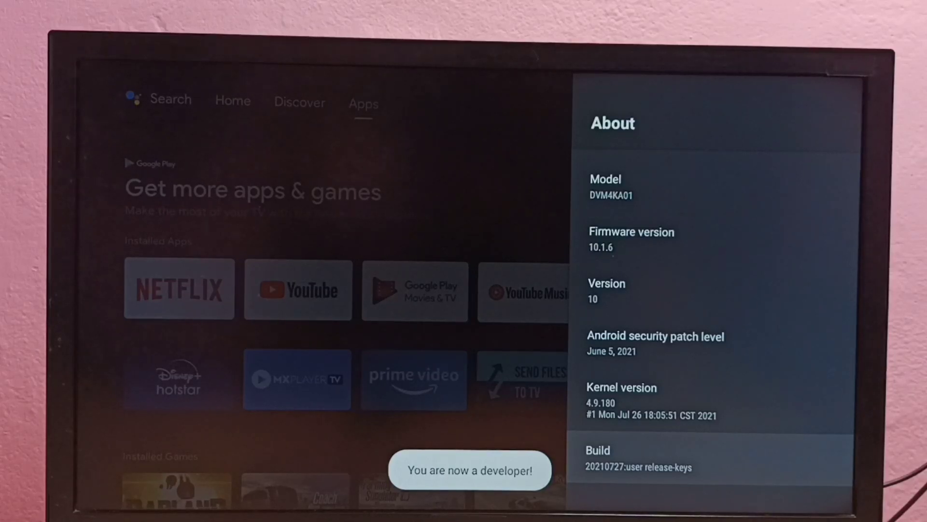
pyautogui.press('Back')
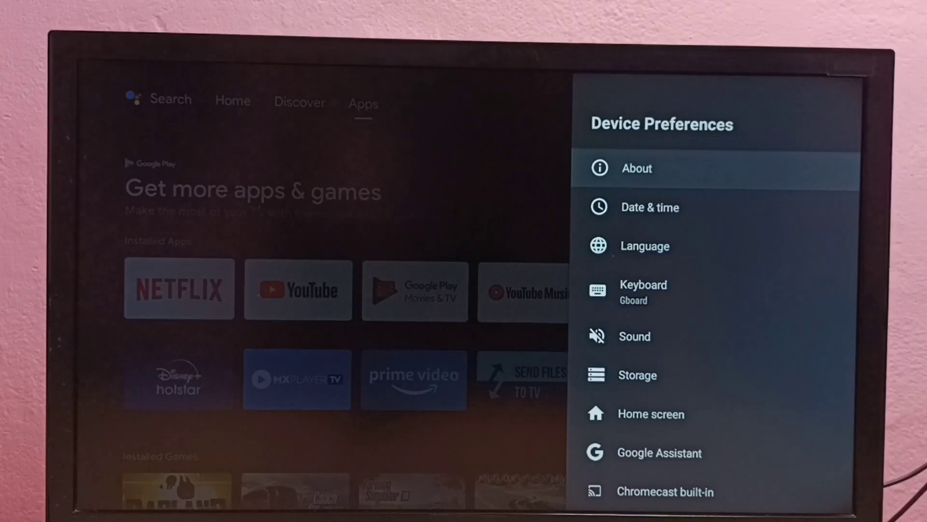
# - Open the Developer options page from the bottom of Device Preferences
pyautogui.scroll(-3)
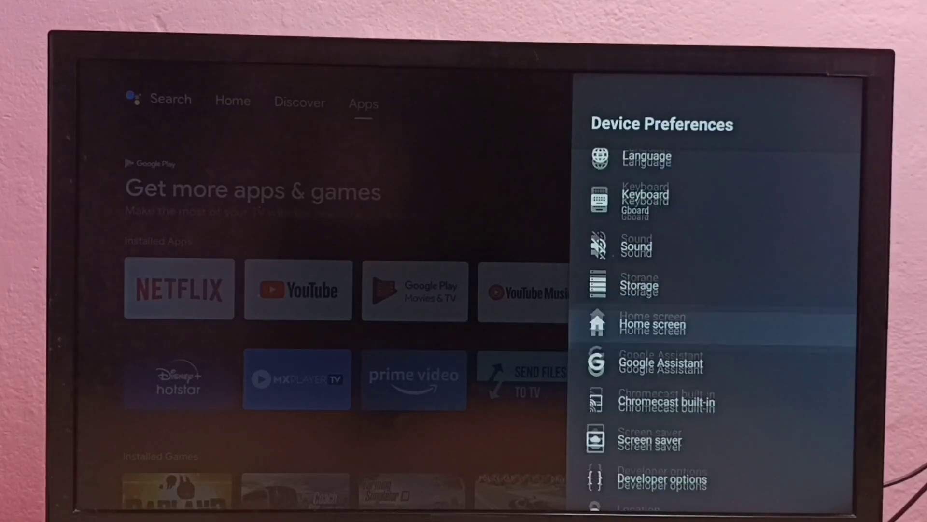
pyautogui.scroll(-3)
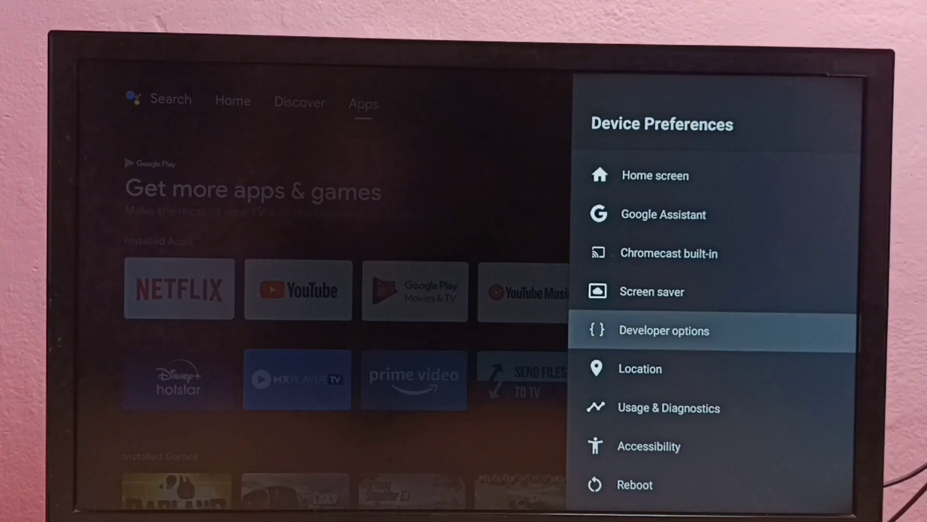
pyautogui.click(664, 330)
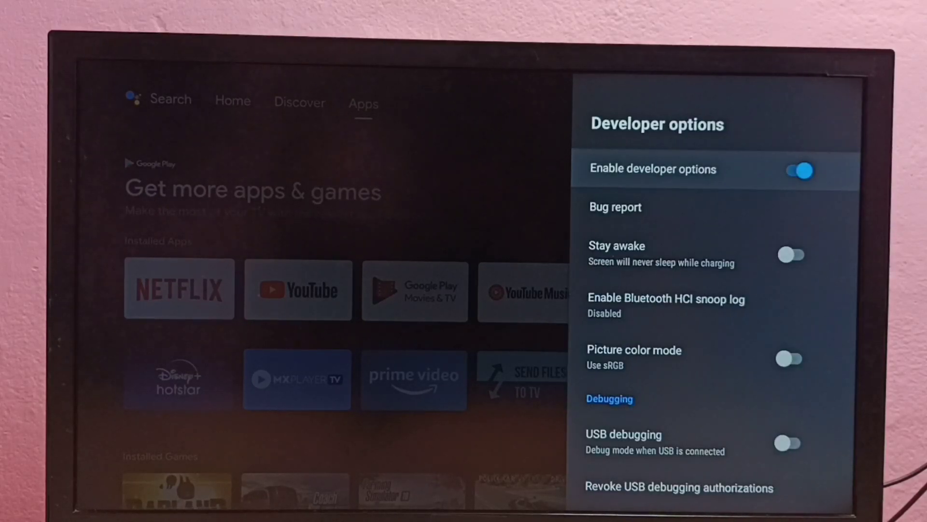
pyautogui.press('DOWN')
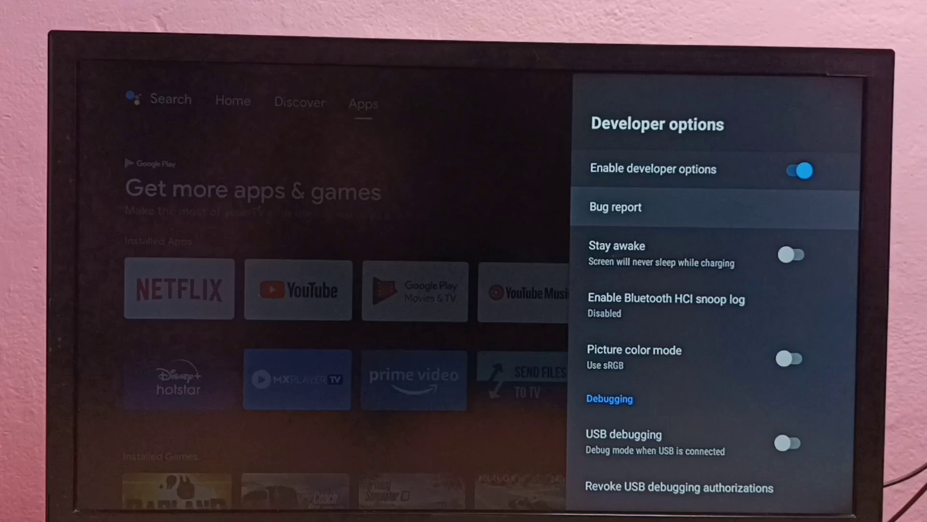
# - Switch USB debugging on and confirm the Allow USB debugging prompt
pyautogui.scroll(-3)
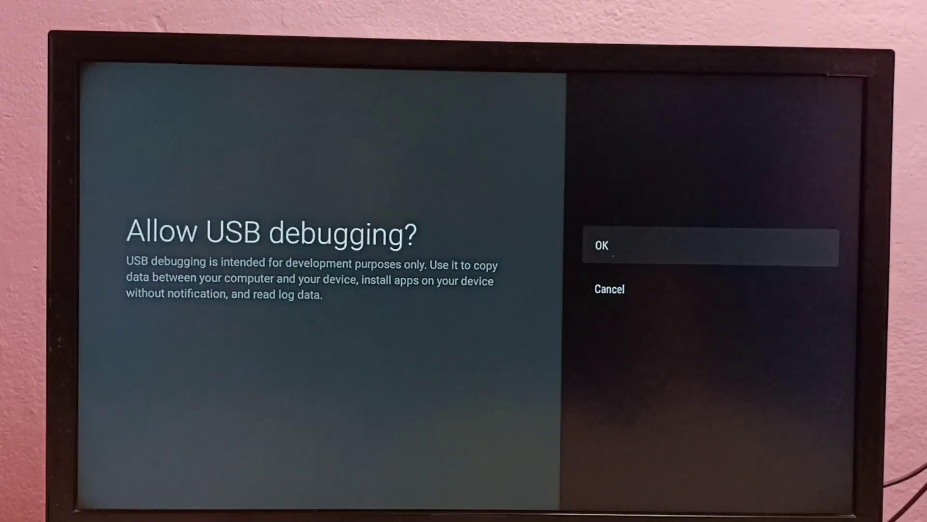
pyautogui.click(601, 245)
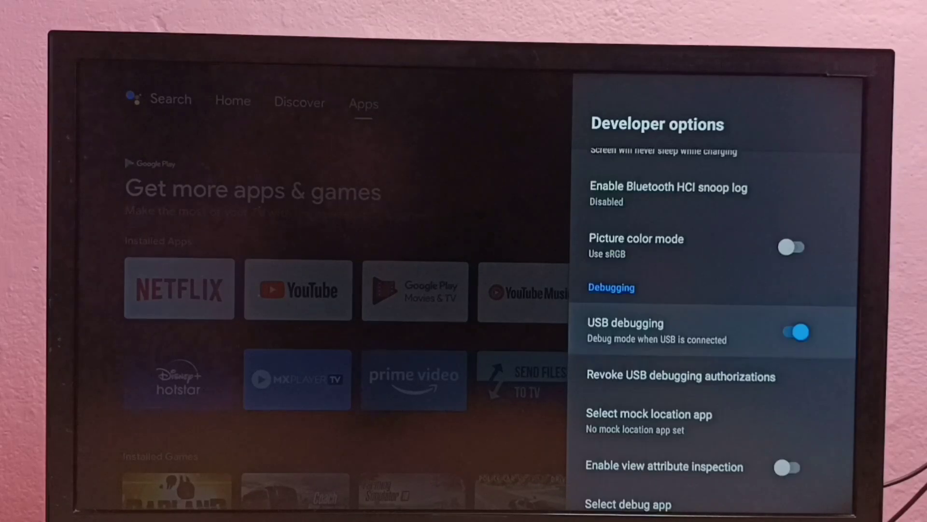
# - Switch USB debugging off and disable developer options again
pyautogui.click(794, 331)
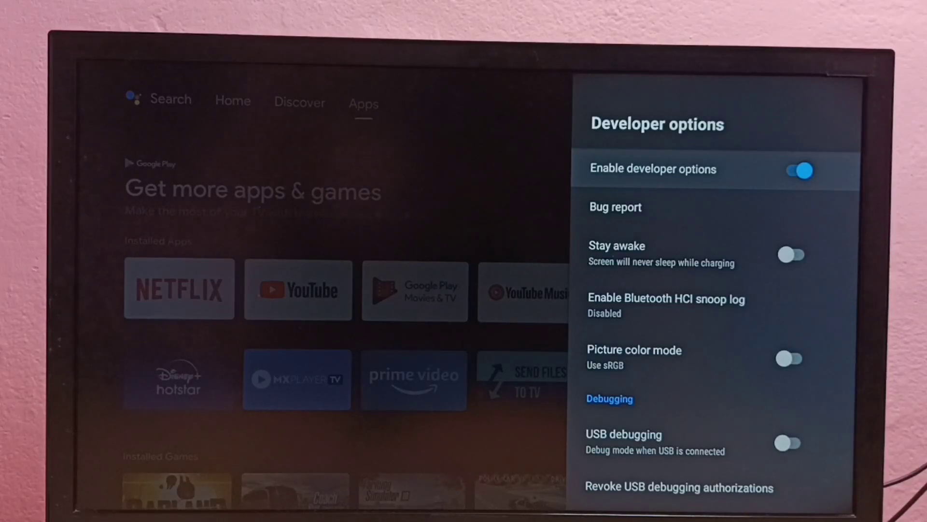
pyautogui.click(796, 170)
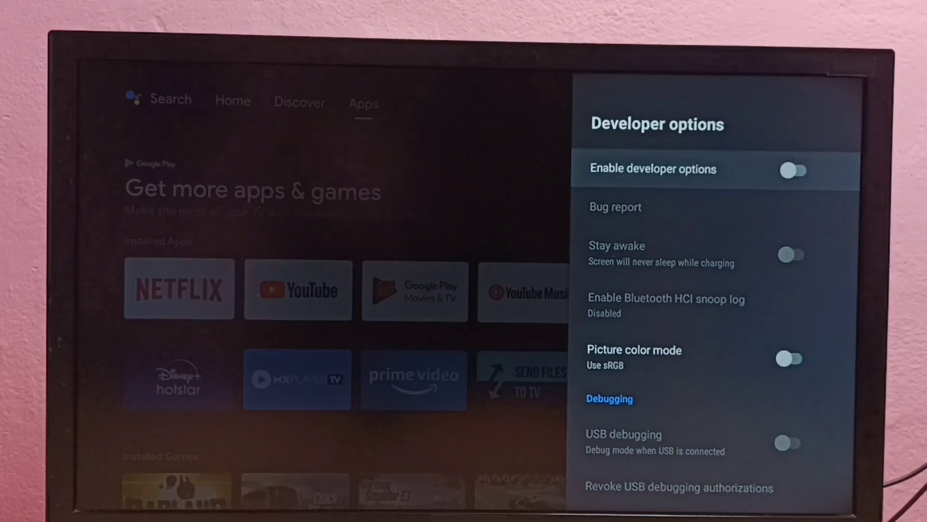